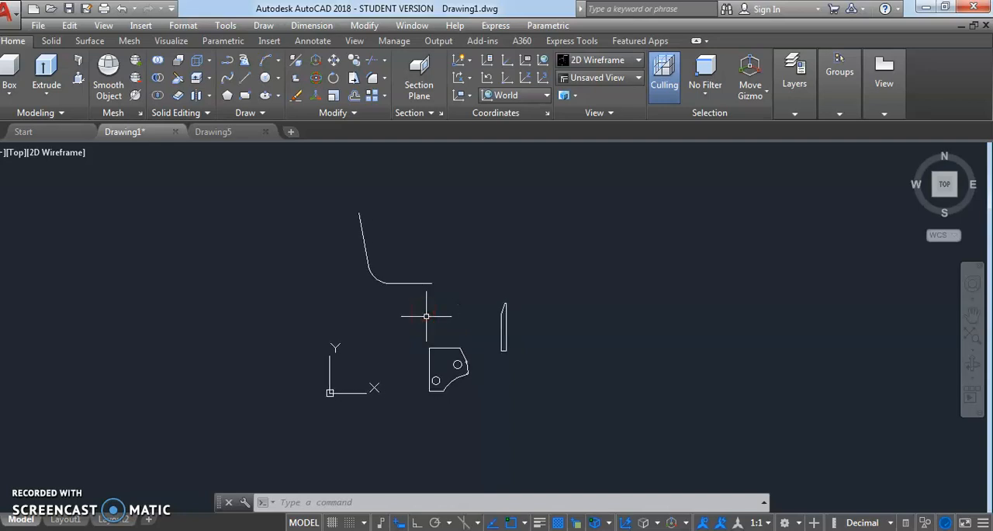
{"action": "mouse_move", "coordinate": [406, 282]}
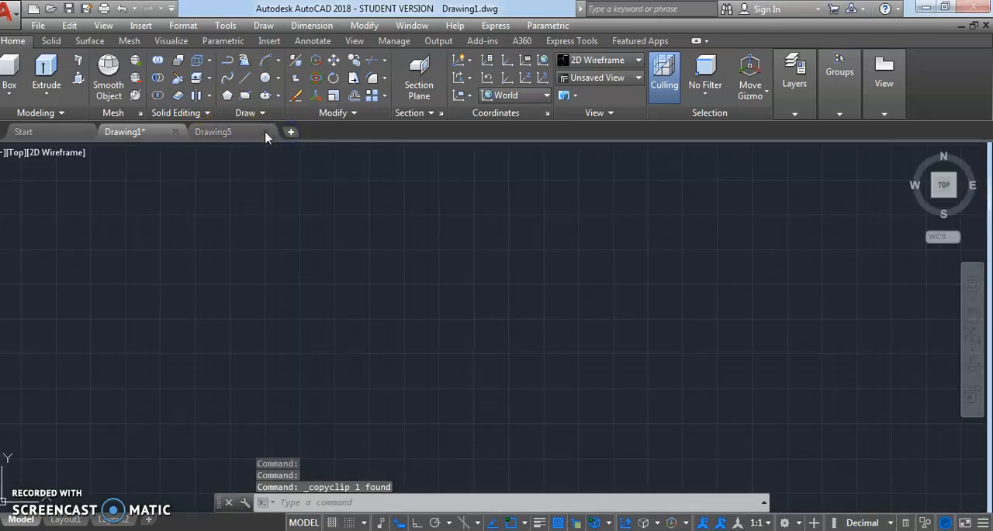
Step: Paste the copied curve from Drawing1 into the new drawing Drawing6
{"action": "left_click", "coordinate": [290, 131]}
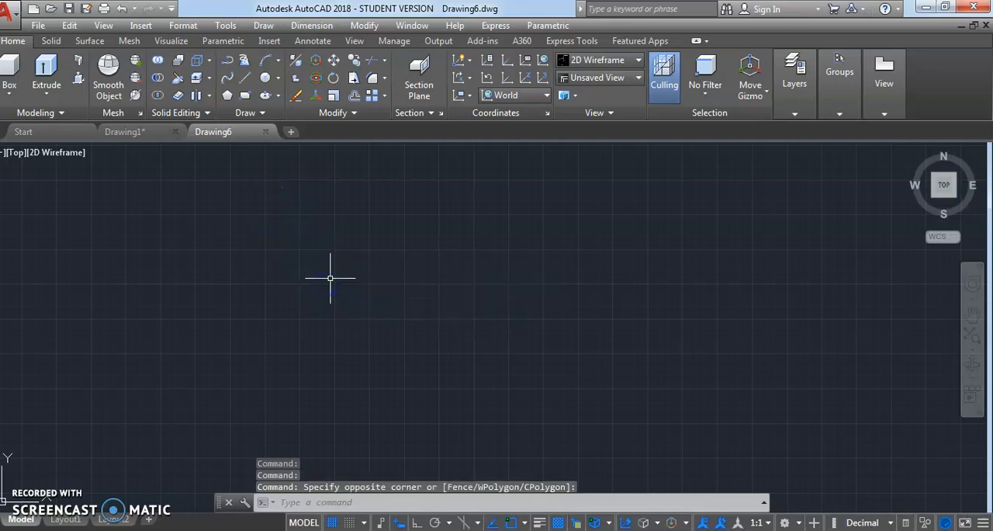
{"action": "key", "text": "ctrl+v"}
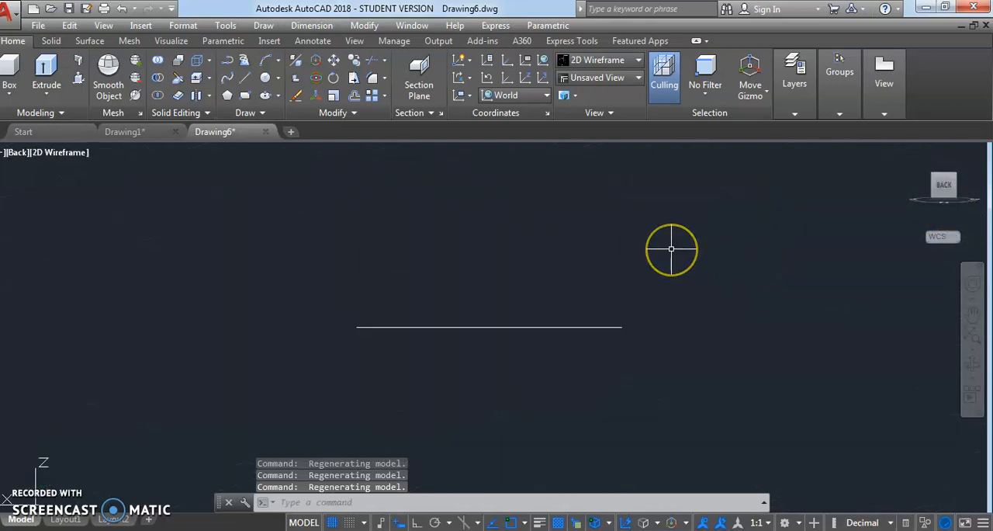
Step: Run UCS View, copy the blade cross-section from Drawing1 and move it against the path in Drawing6
{"action": "type", "text": "UCS"}
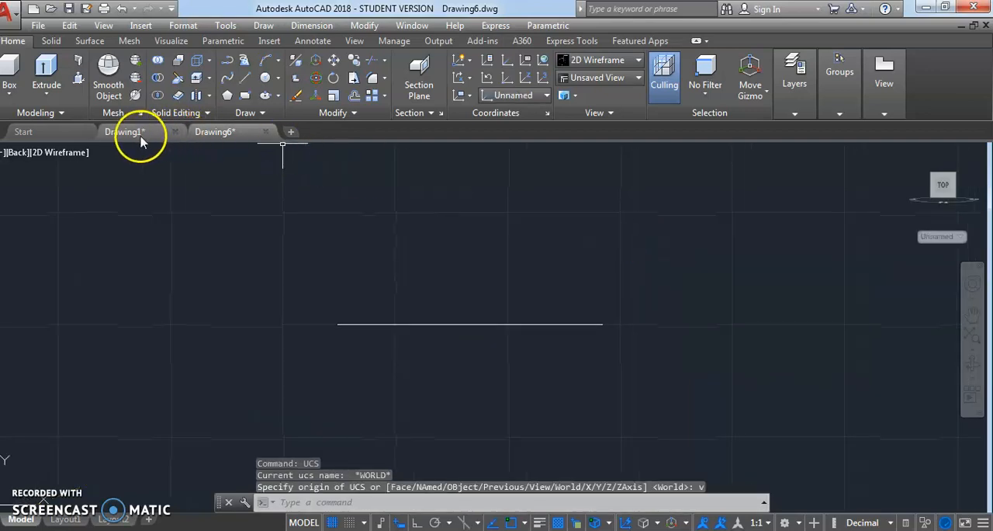
{"action": "left_click", "coordinate": [124, 131]}
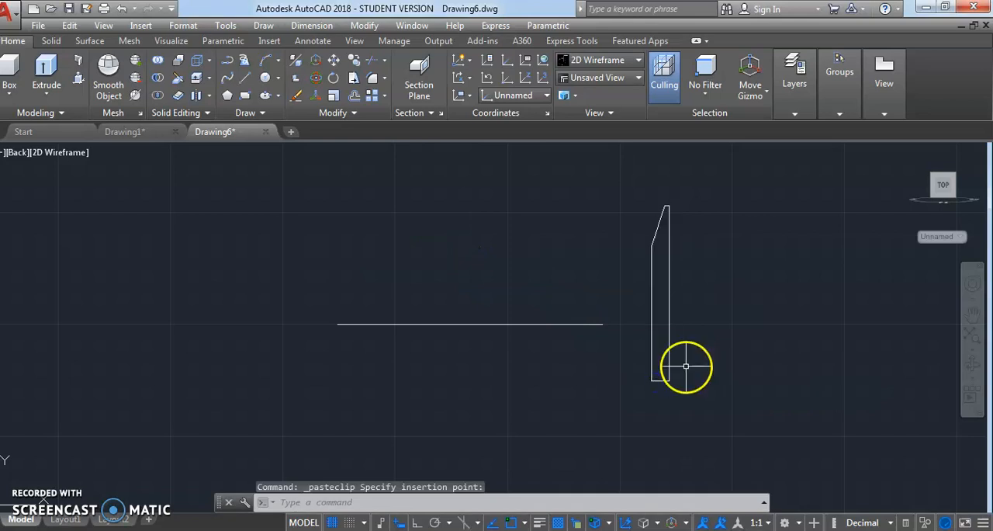
{"action": "left_click", "coordinate": [670, 309]}
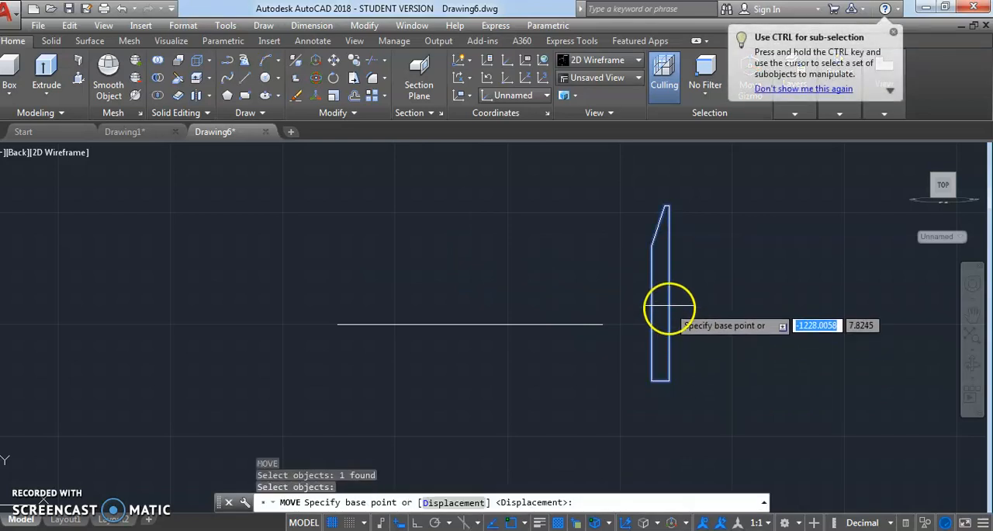
{"action": "left_click", "coordinate": [664, 323]}
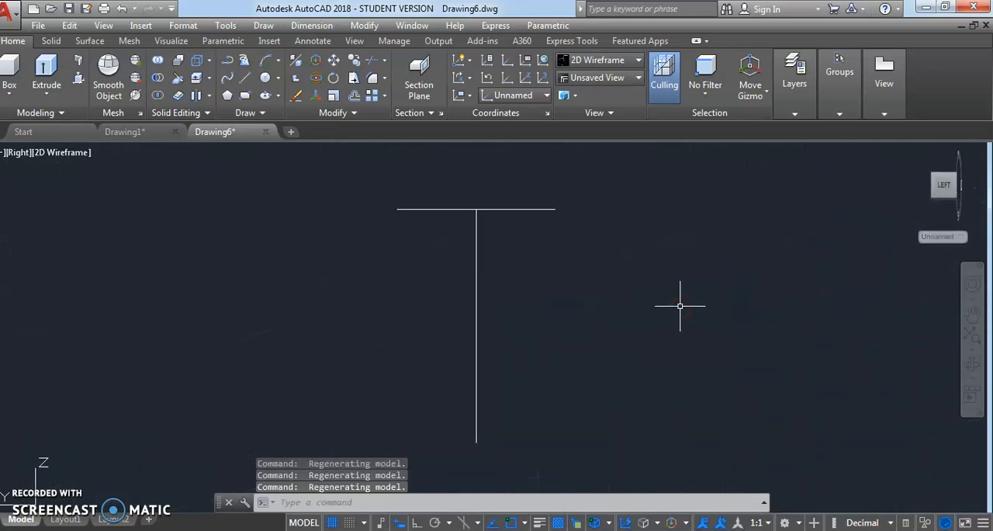
Step: Copy the bent curve from Drawing1 into Drawing6 and move it onto the cross-section
{"action": "type", "text": "UC"}
{"action": "type", "text": "V"}
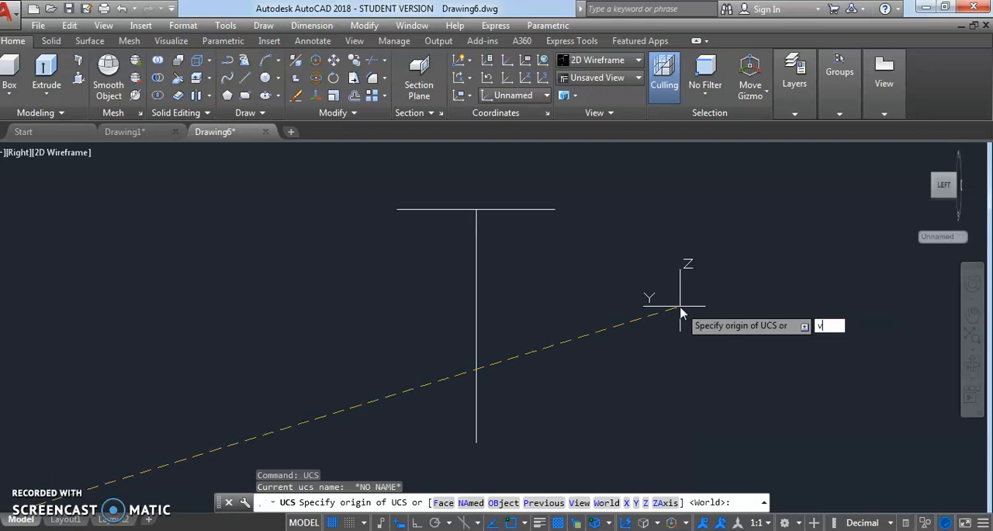
{"action": "left_click", "coordinate": [124, 130]}
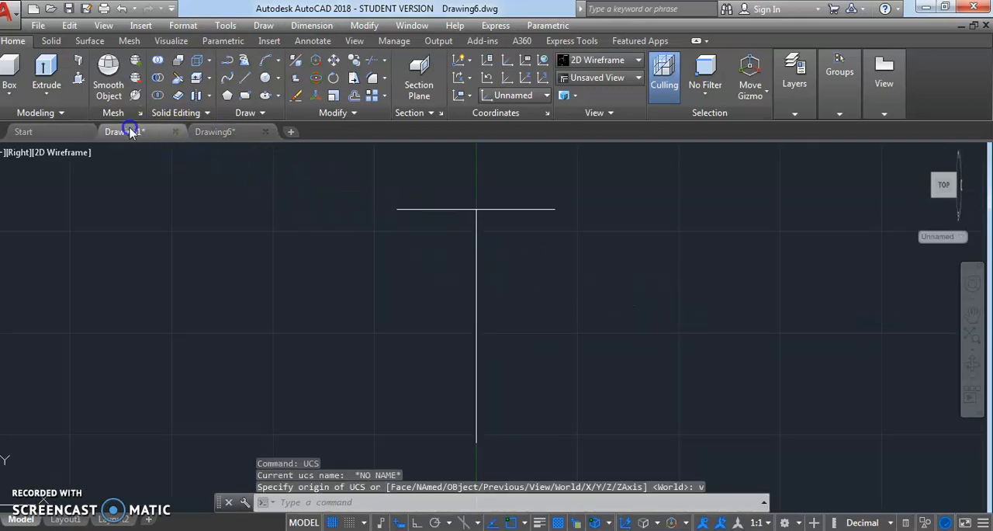
{"action": "left_click", "coordinate": [124, 130]}
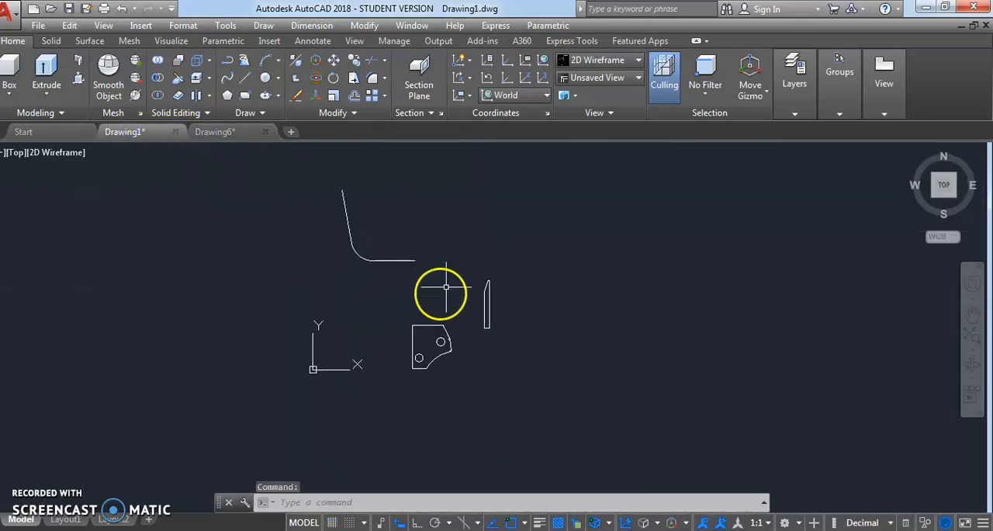
{"action": "left_click_drag", "start_coordinate": [447, 287], "coordinate": [499, 321]}
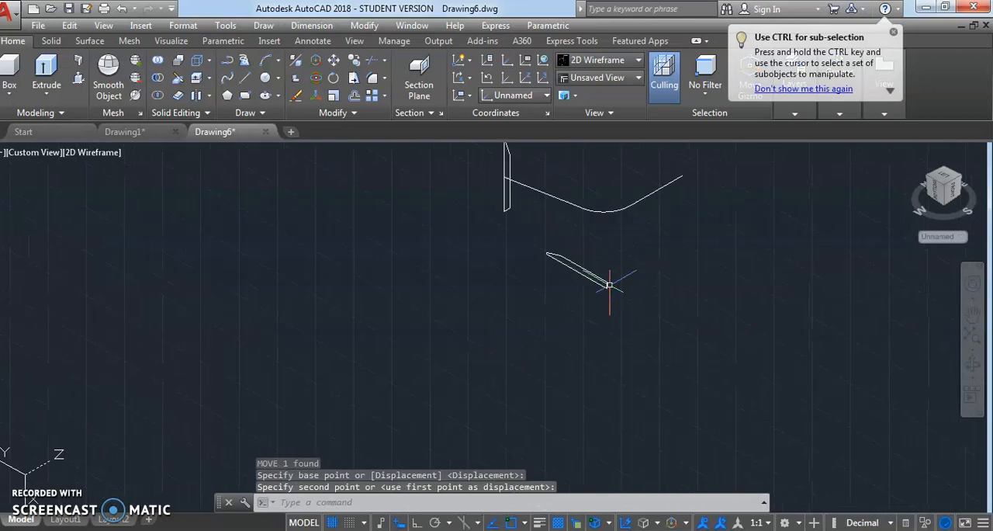
{"action": "left_click_drag", "start_coordinate": [608, 286], "coordinate": [562, 363]}
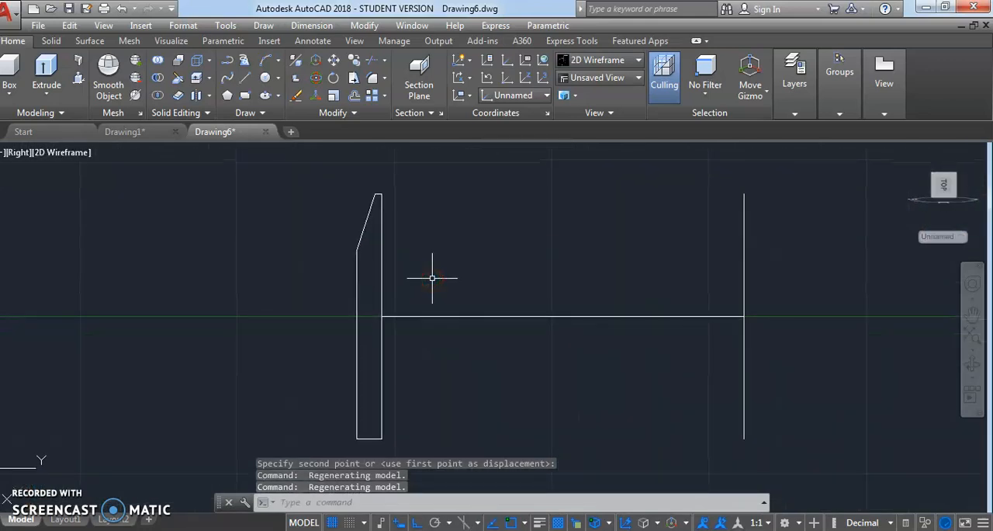
Step: Mirror the cross-section across its straight edge with MI, erasing the original
{"action": "type", "text": "MI"}
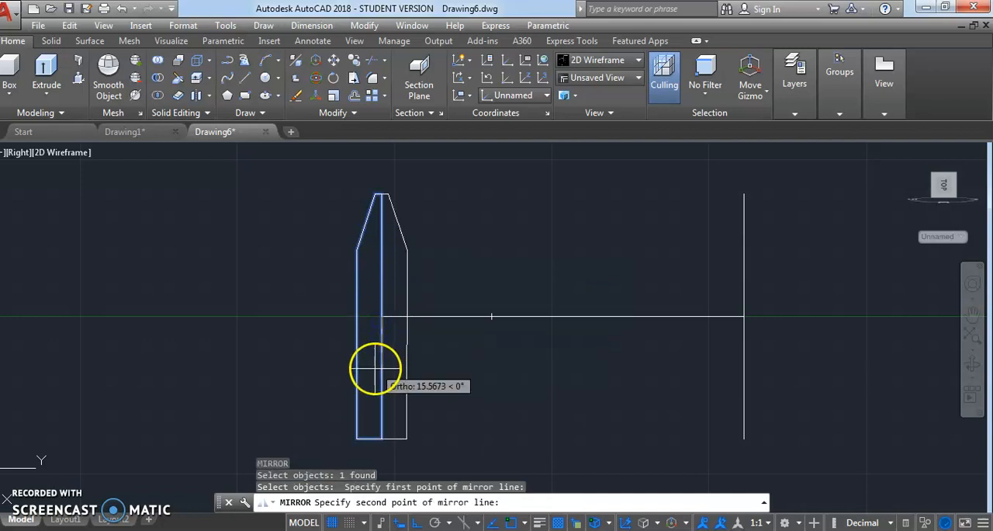
{"action": "left_click", "coordinate": [387, 447]}
{"action": "type", "text": "Y"}
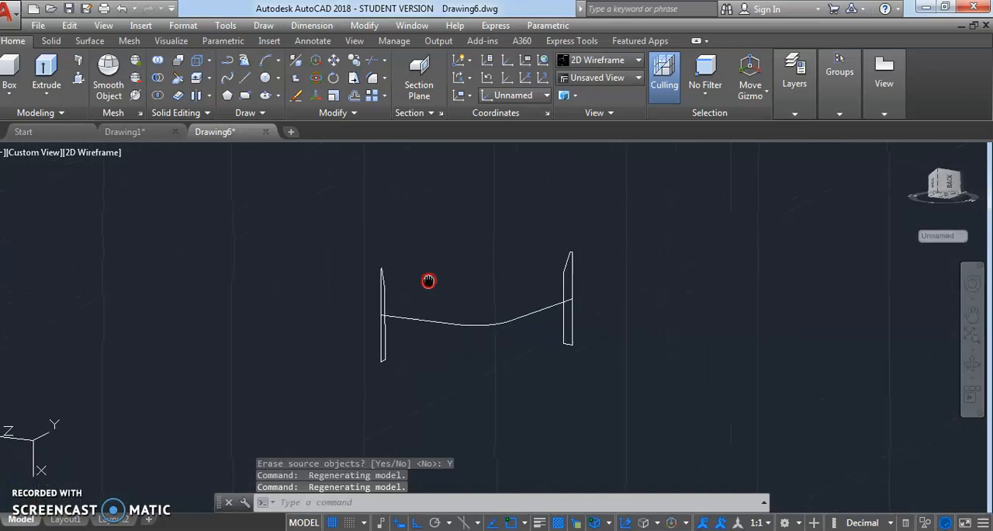
Step: Loft the two cross-sections along the bent curve to form the solid blade
{"action": "type", "text": "LOFT Select cross sections in lofting order or [POint Join multiple edges MOde]:"}
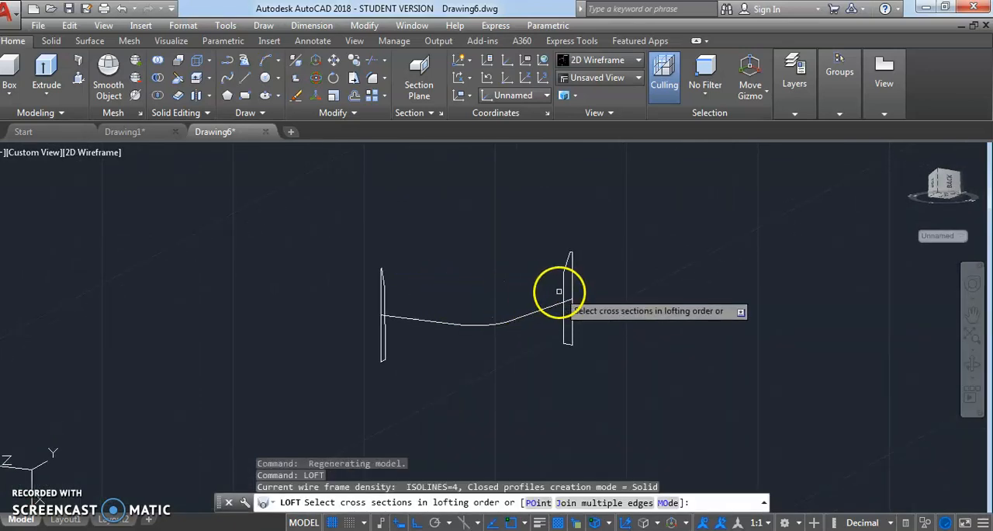
{"action": "left_click", "coordinate": [384, 301]}
{"action": "type", "text": "P"}
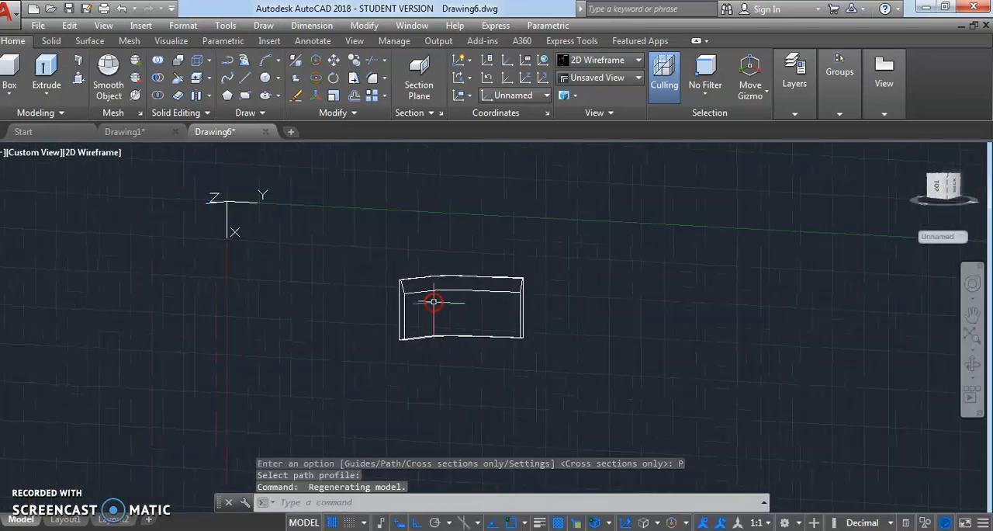
Step: Show the blade in Realistic visual style viewed from the Back
{"action": "left_click", "coordinate": [91, 152]}
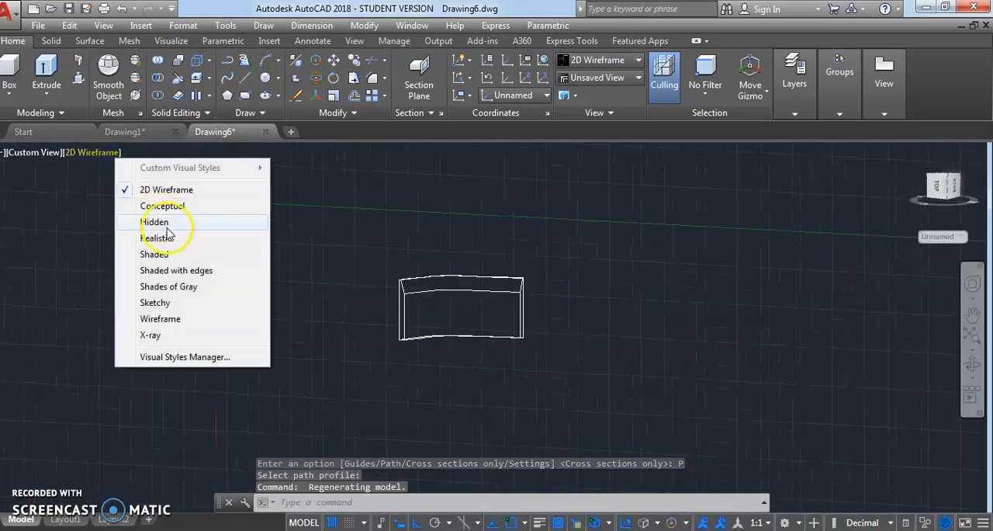
{"action": "left_click", "coordinate": [159, 237]}
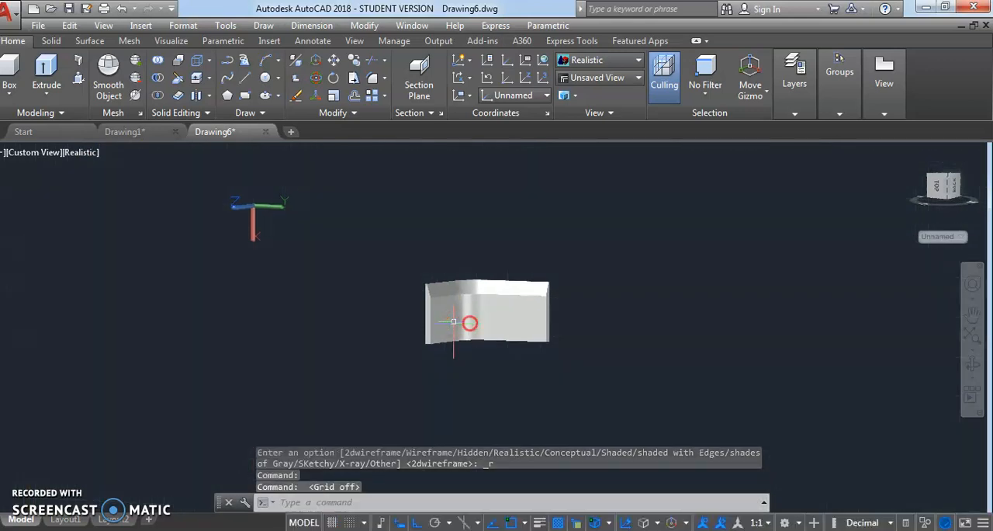
{"action": "left_click", "coordinate": [948, 191]}
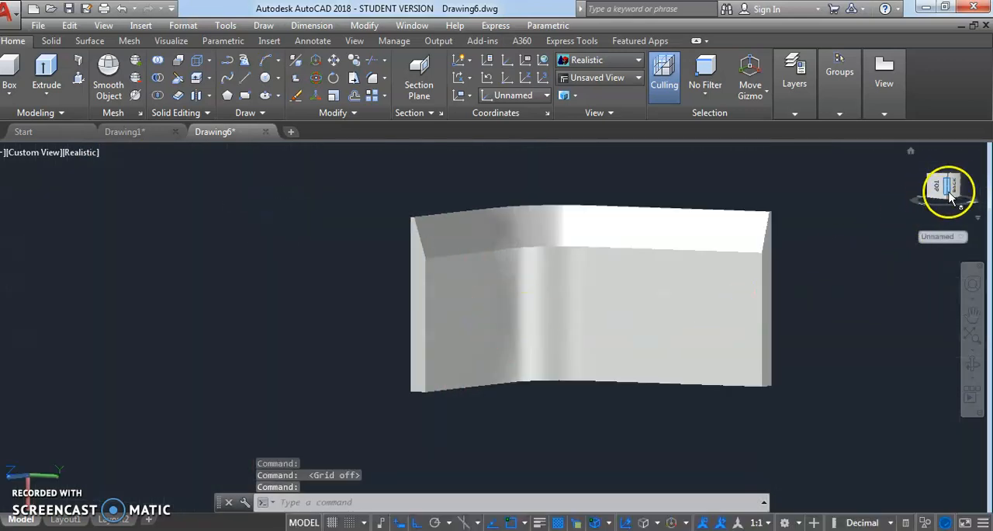
{"action": "left_click", "coordinate": [948, 190]}
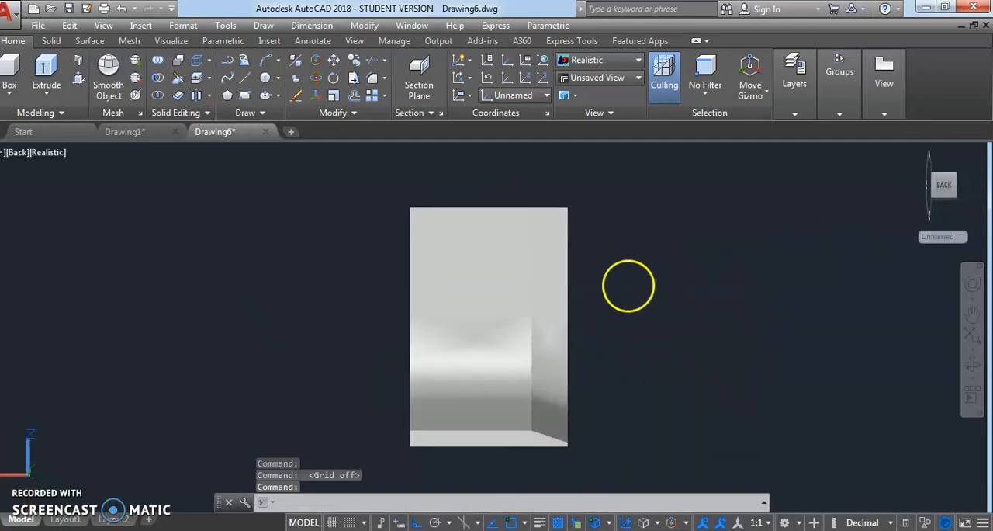
Step: Set a new UCS origin on the blade and return to Drawing1
{"action": "type", "text": "U"}
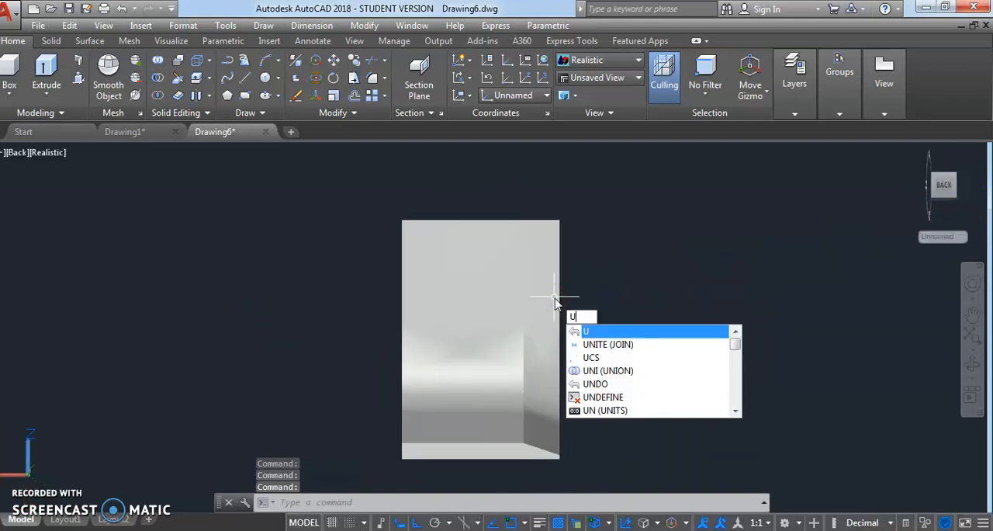
{"action": "type", "text": "CS"}
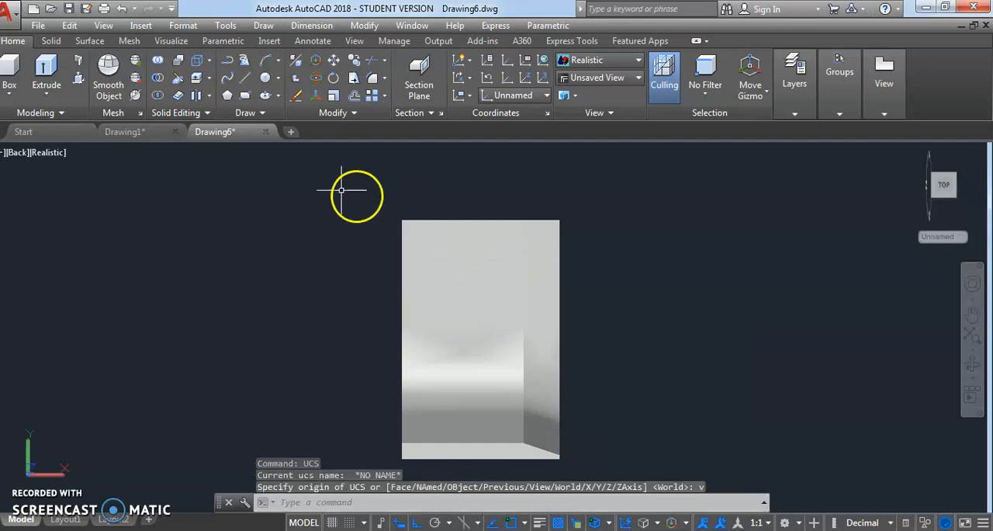
{"action": "left_click", "coordinate": [124, 130]}
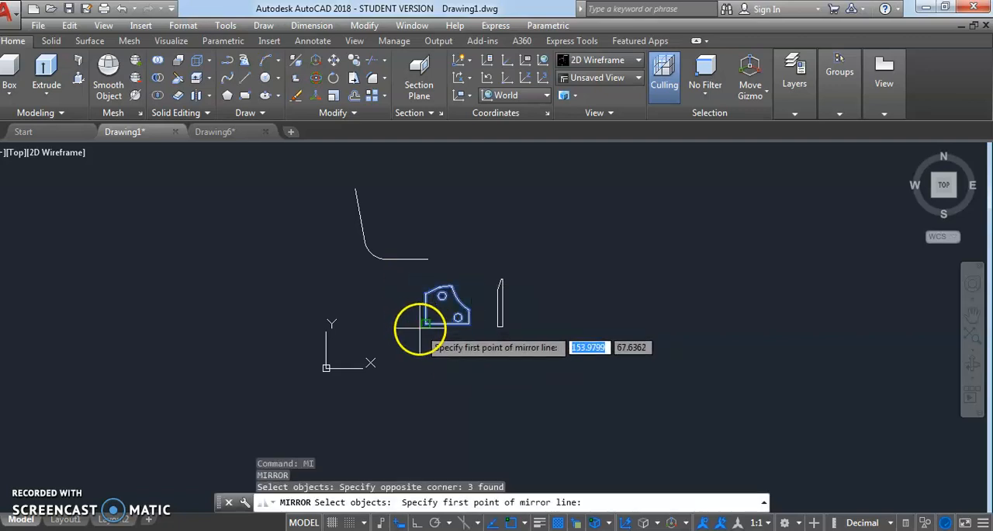
Step: Mirror the mounting-plate profile and paste it into Drawing6 at the blade's top edge
{"action": "left_click", "coordinate": [422, 302]}
{"action": "type", "text": "Y"}
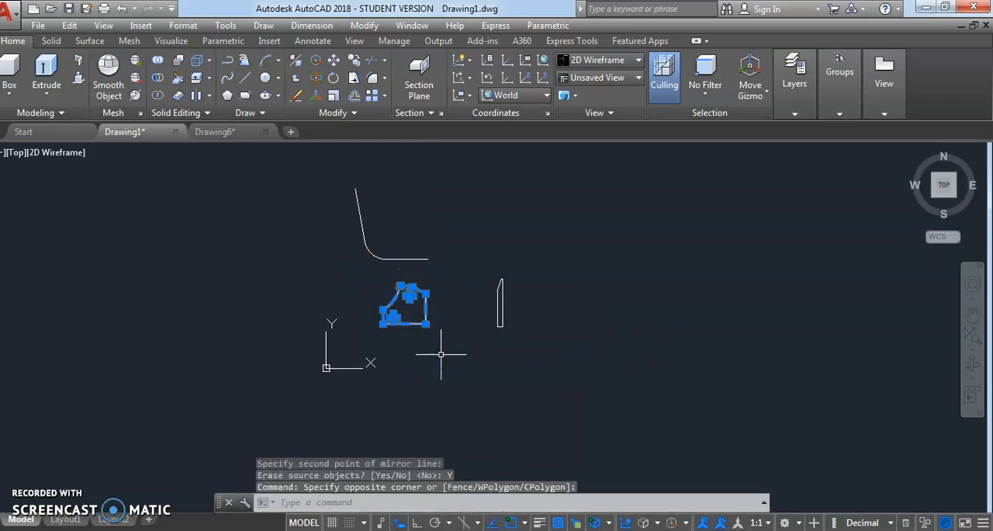
{"action": "left_click", "coordinate": [214, 130]}
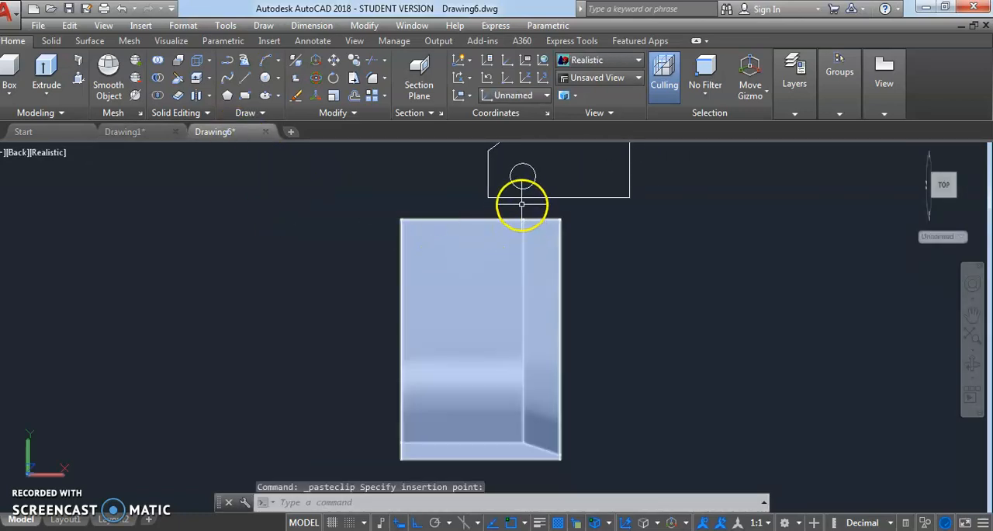
{"action": "left_click", "coordinate": [463, 256]}
{"action": "type", "text": "EXT"}
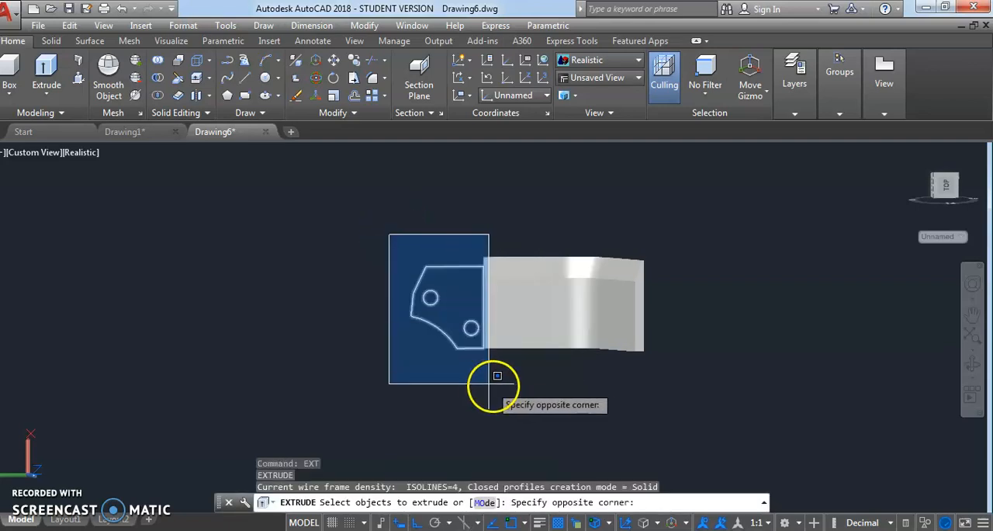
Step: Extrude the plate profile and its two hole circles to height 8
{"action": "left_click", "coordinate": [496, 385]}
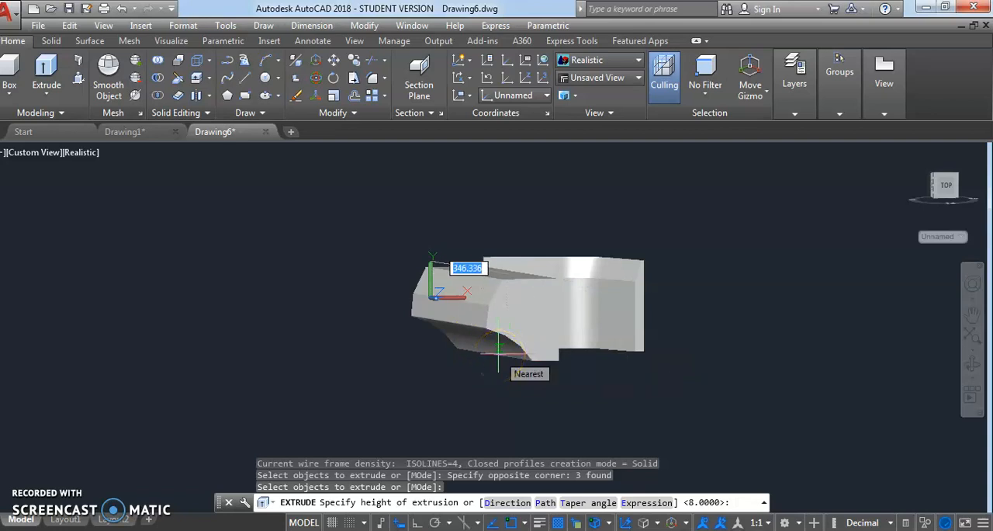
{"action": "type", "text": "8"}
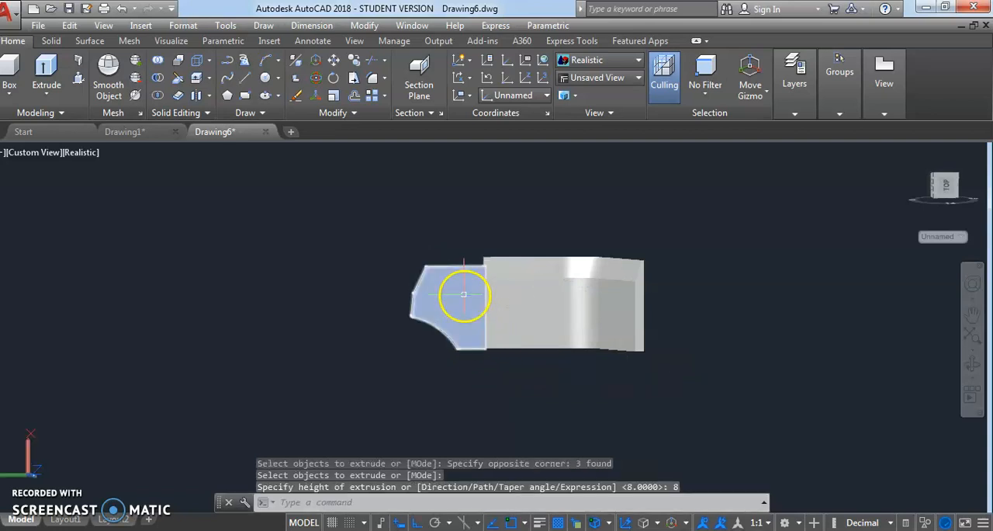
{"action": "type", "text": "SUBTRACT Select objects:"}
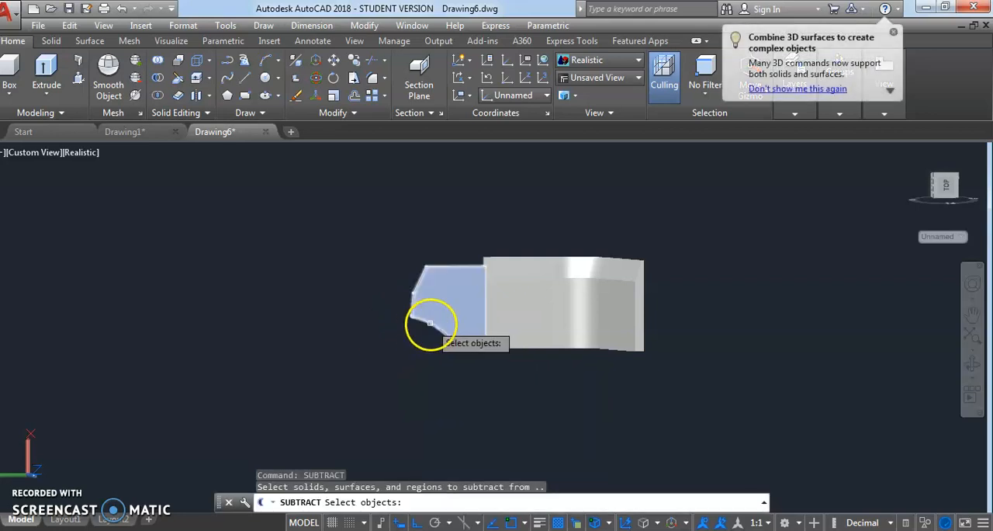
Step: Subtract the two hole cylinders from the plate solid and inspect the result
{"action": "left_click", "coordinate": [431, 323]}
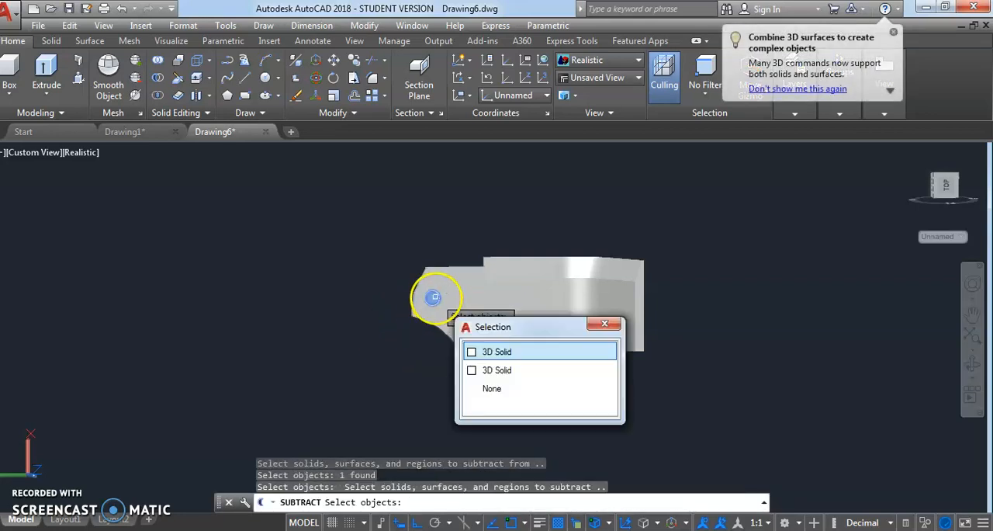
{"action": "left_click", "coordinate": [496, 350]}
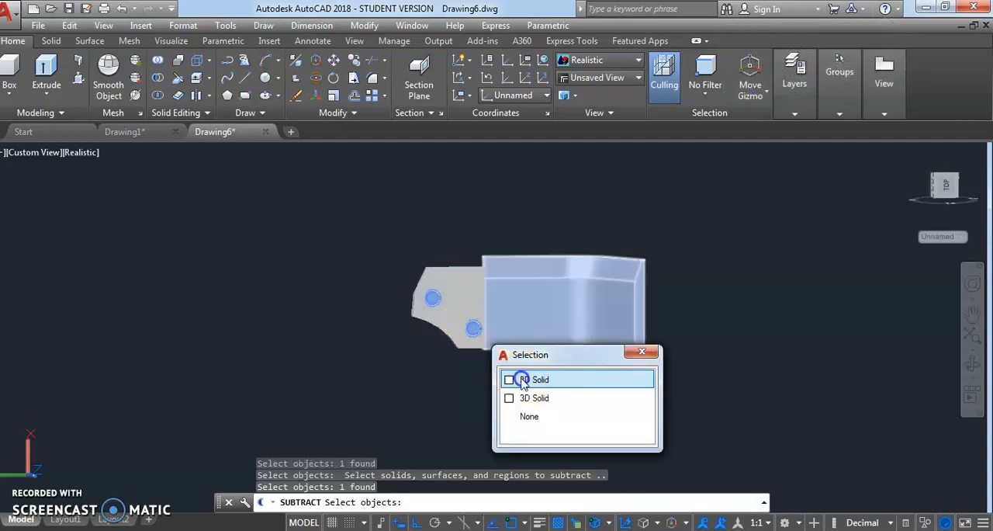
{"action": "left_click", "coordinate": [535, 378]}
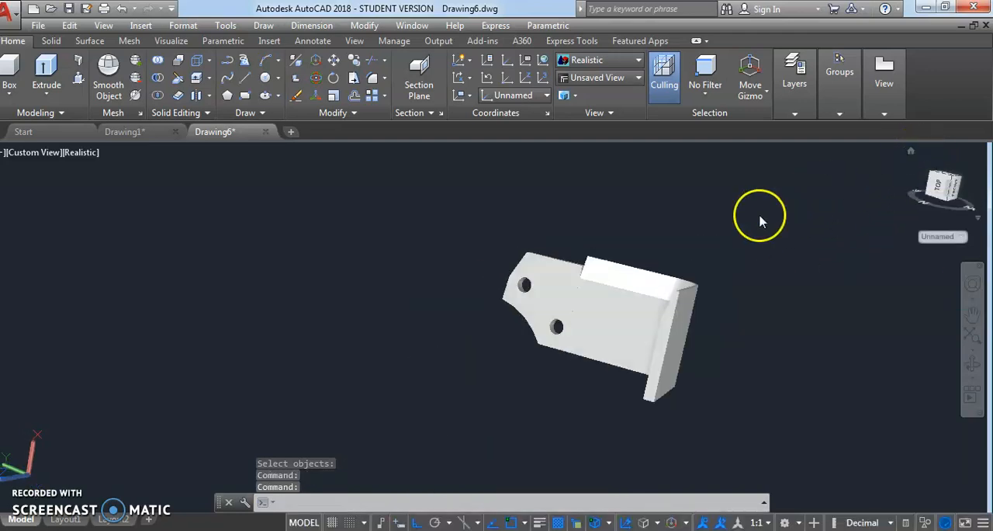
{"action": "left_click_drag", "start_coordinate": [760, 217], "coordinate": [742, 304]}
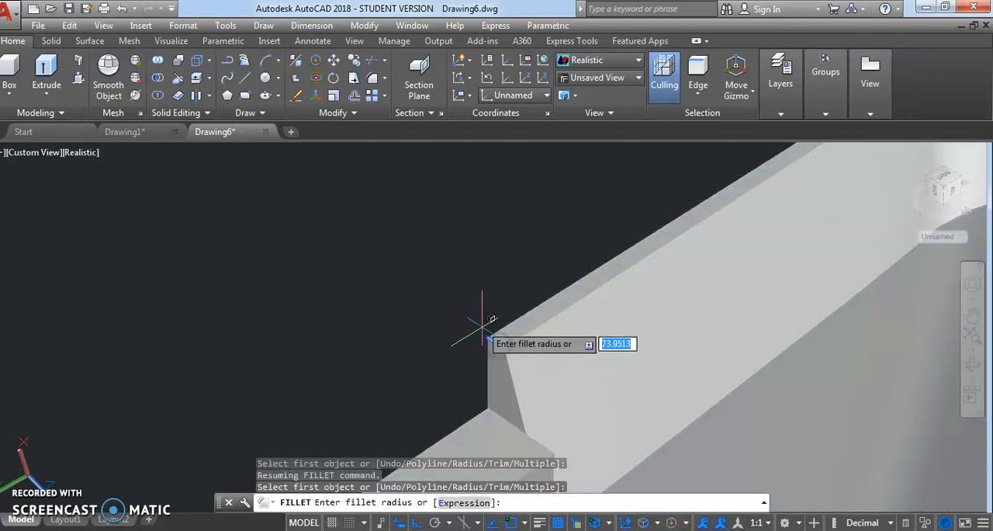
{"action": "mouse_move", "coordinate": [463, 298]}
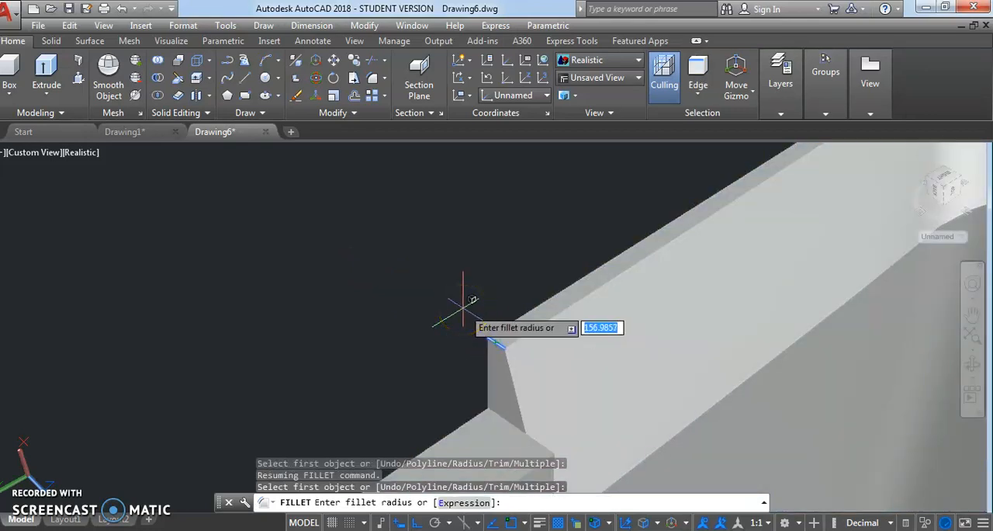
Step: Fillet the blade's inner bend edge with radius 6
{"action": "type", "text": "6"}
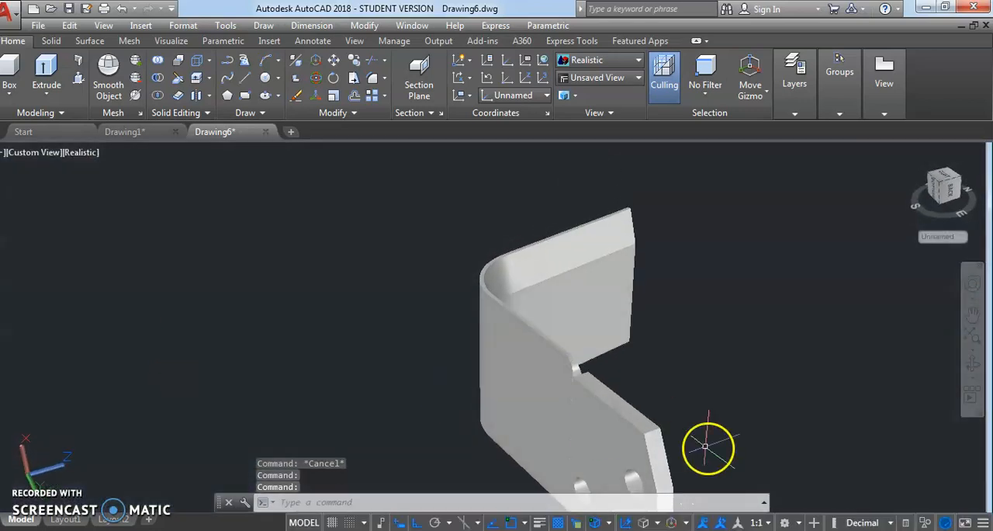
{"action": "left_click_drag", "start_coordinate": [706, 447], "coordinate": [580, 425]}
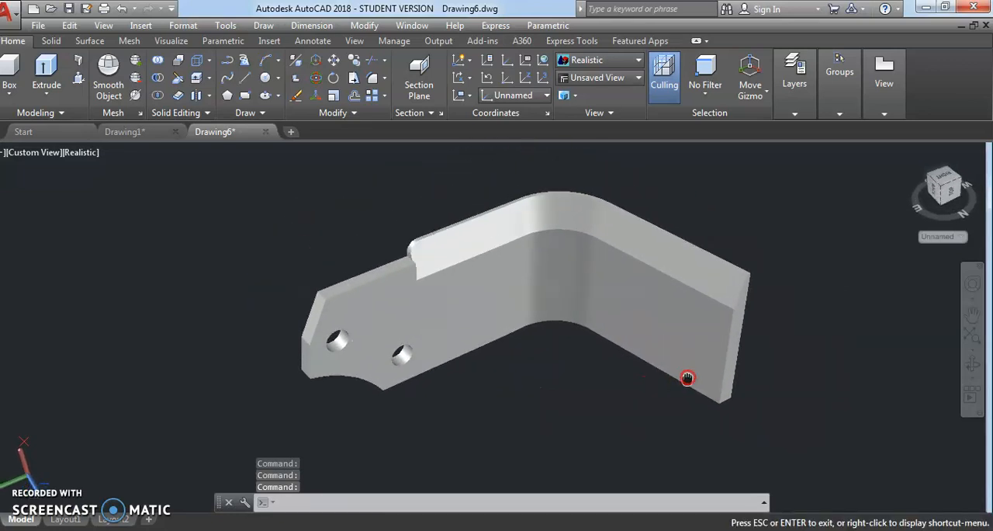
{"action": "left_click_drag", "start_coordinate": [686, 379], "coordinate": [612, 345]}
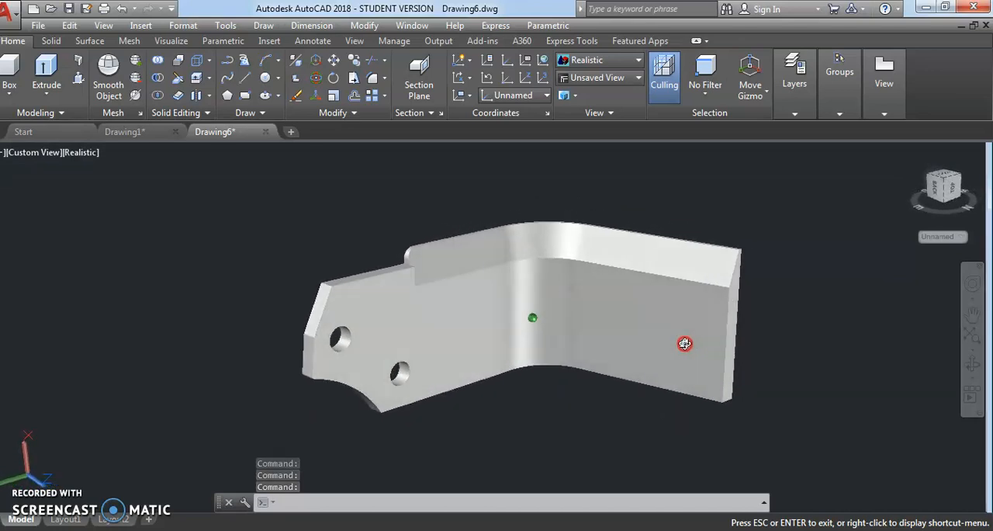
{"action": "left_click_drag", "start_coordinate": [684, 345], "coordinate": [713, 252]}
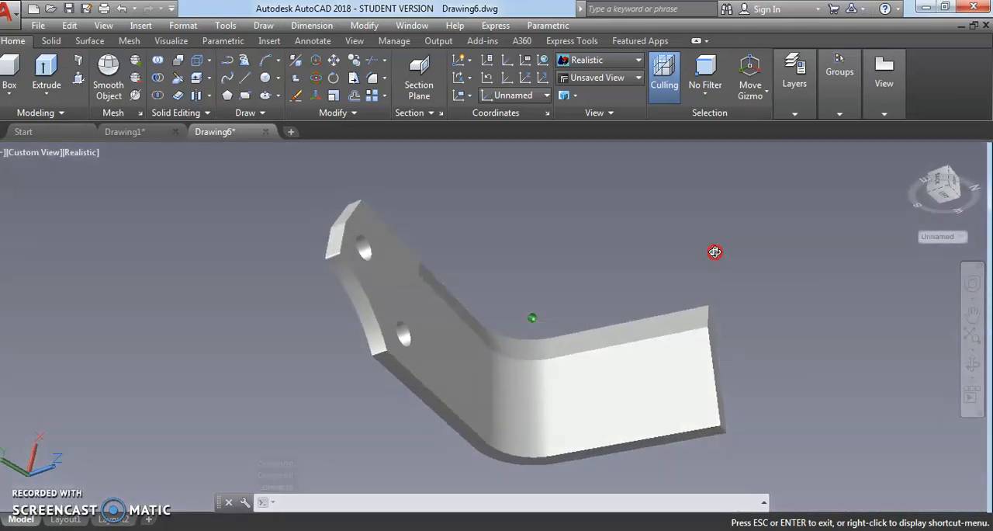
{"action": "left_click_drag", "start_coordinate": [714, 252], "coordinate": [666, 388]}
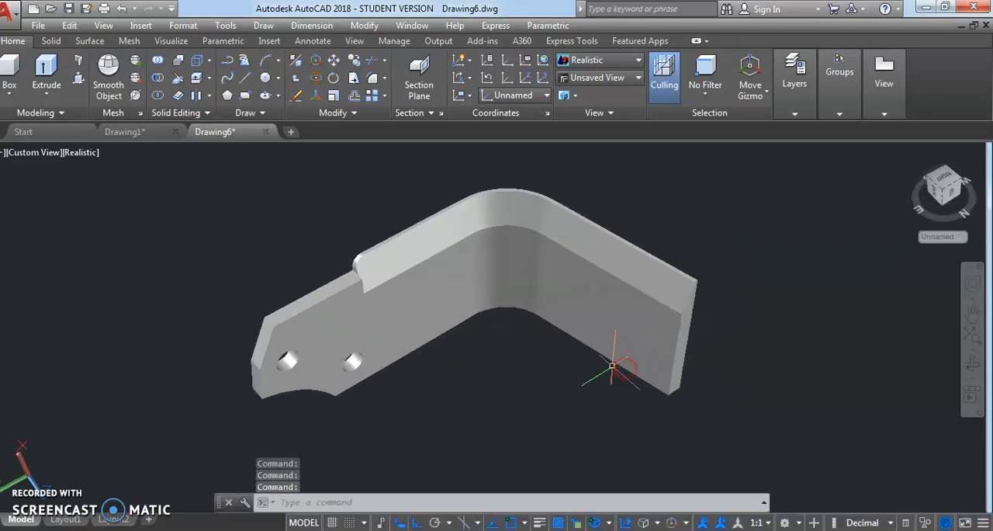
{"action": "left_click_drag", "start_coordinate": [611, 366], "coordinate": [625, 371]}
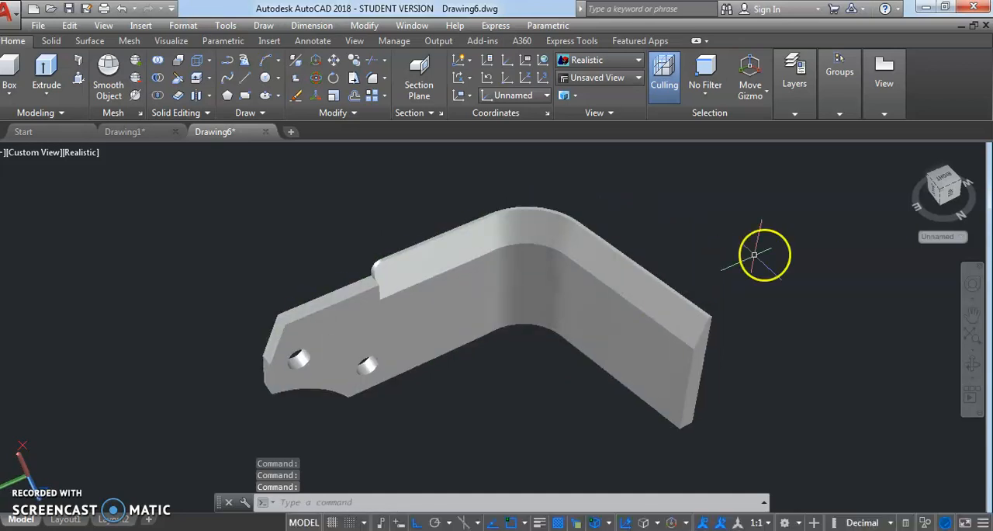
{"action": "left_click_drag", "start_coordinate": [754, 254], "coordinate": [788, 209]}
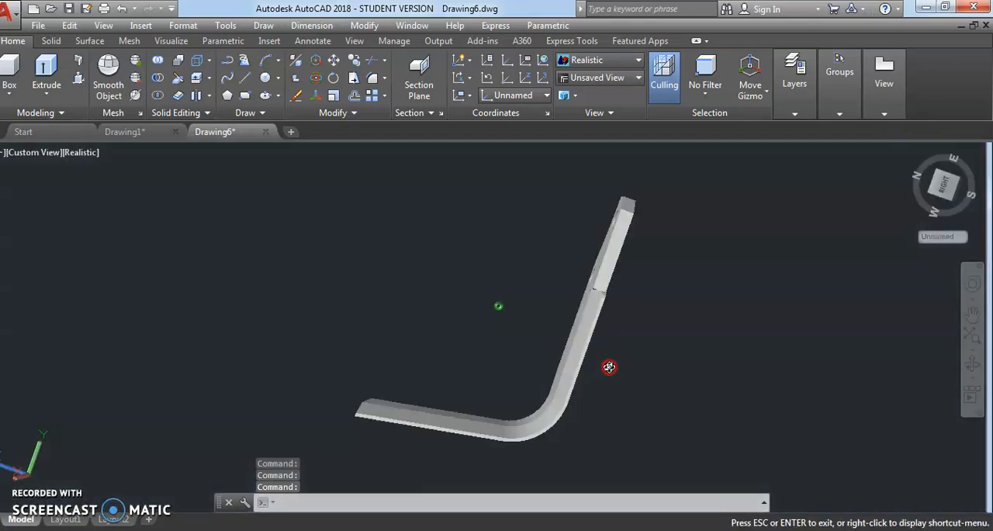
{"action": "left_click_drag", "start_coordinate": [608, 366], "coordinate": [804, 262]}
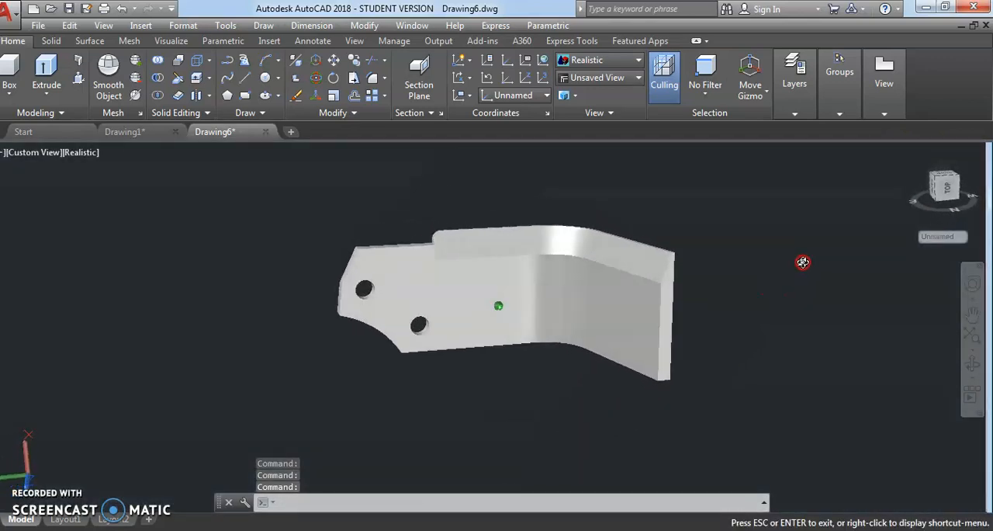